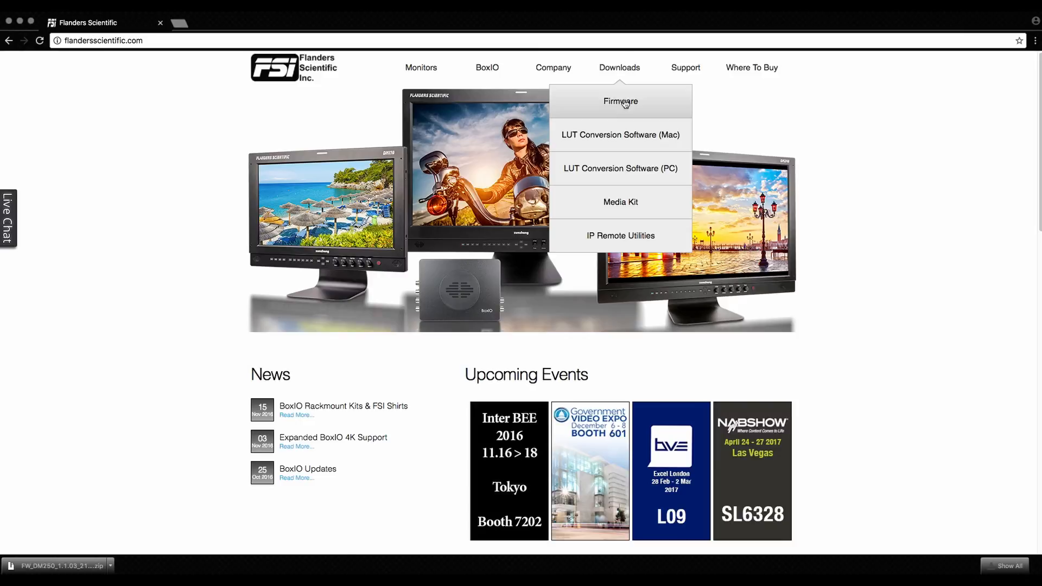
Step: Reach the Firmware downloads page from the Downloads navigation menu
click(620, 101)
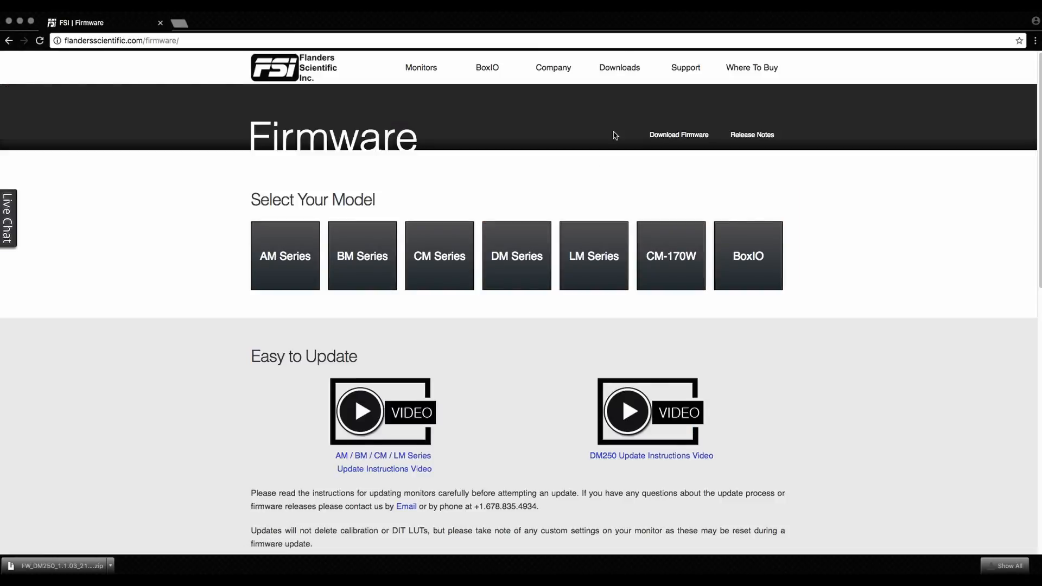
Step: Expand CM Series > CM250, acknowledge the wrong-model warning, and download its firmware
click(439, 257)
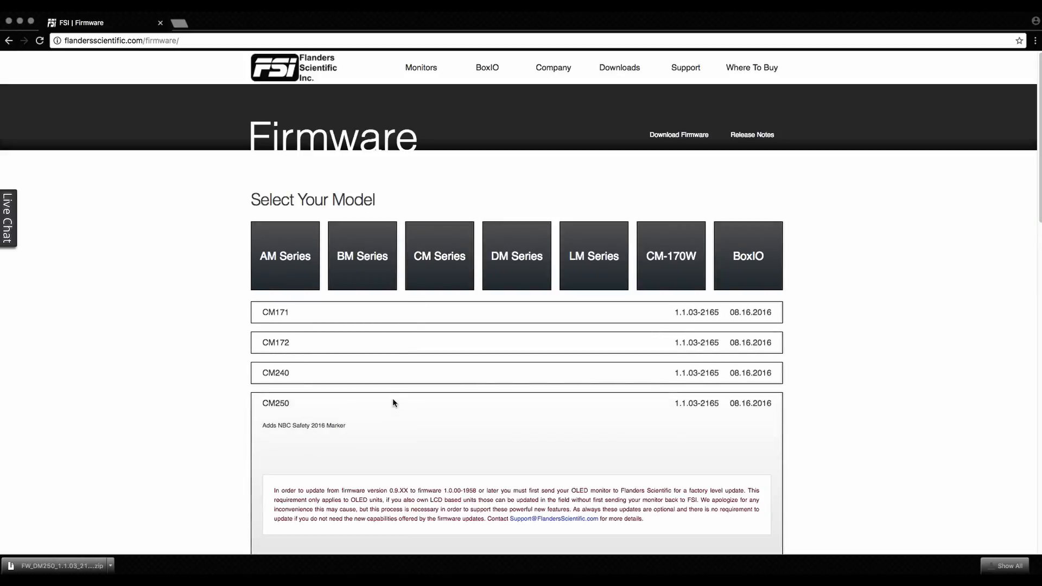
scroll(down, 3)
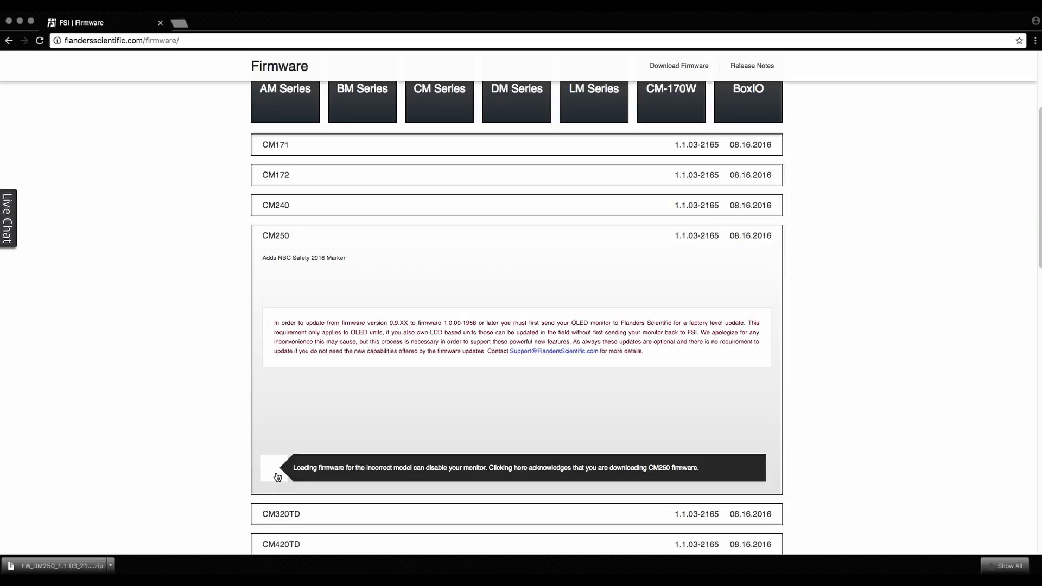
click(275, 467)
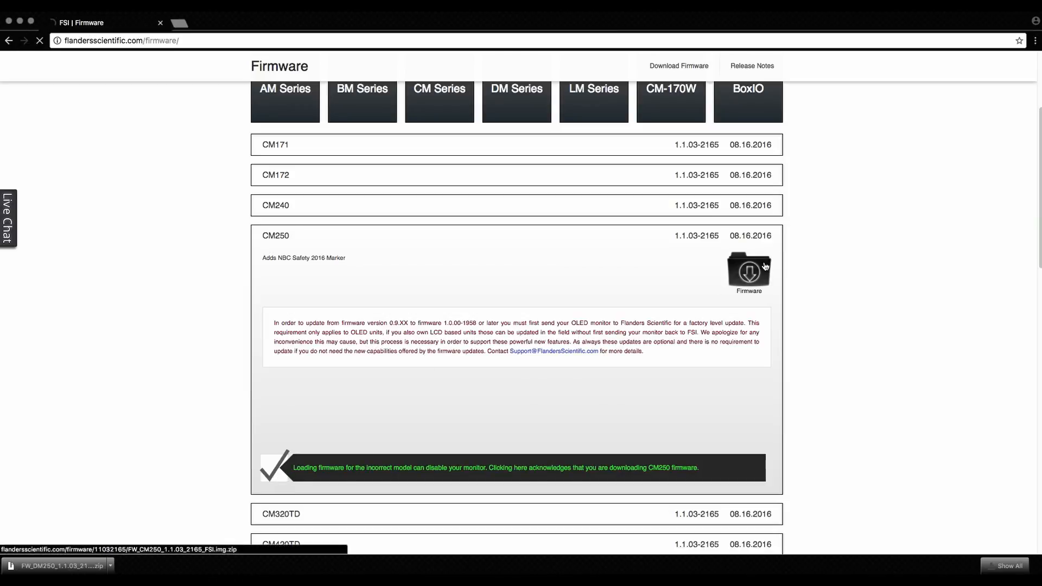
click(748, 272)
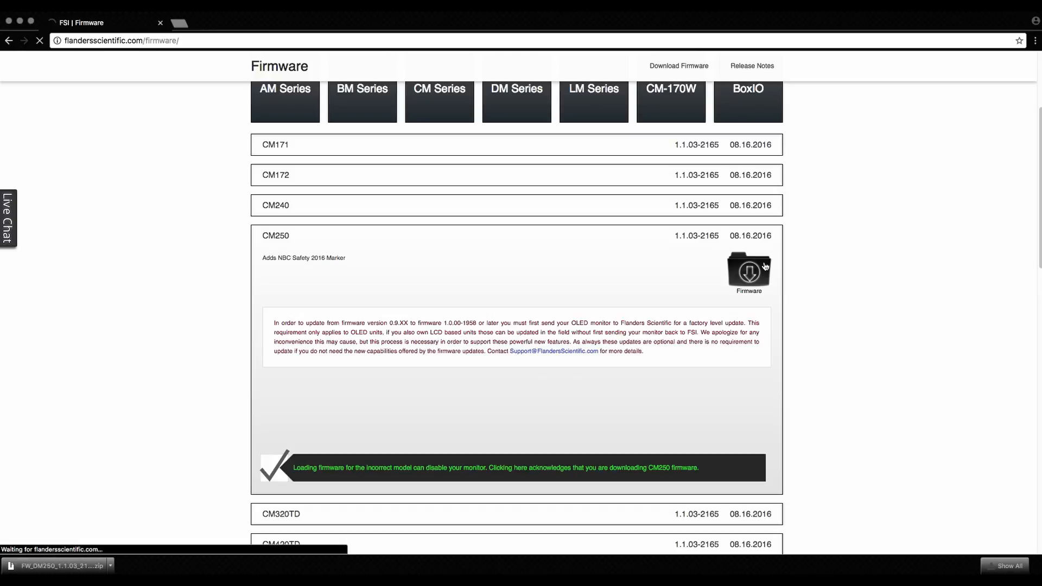
click(747, 269)
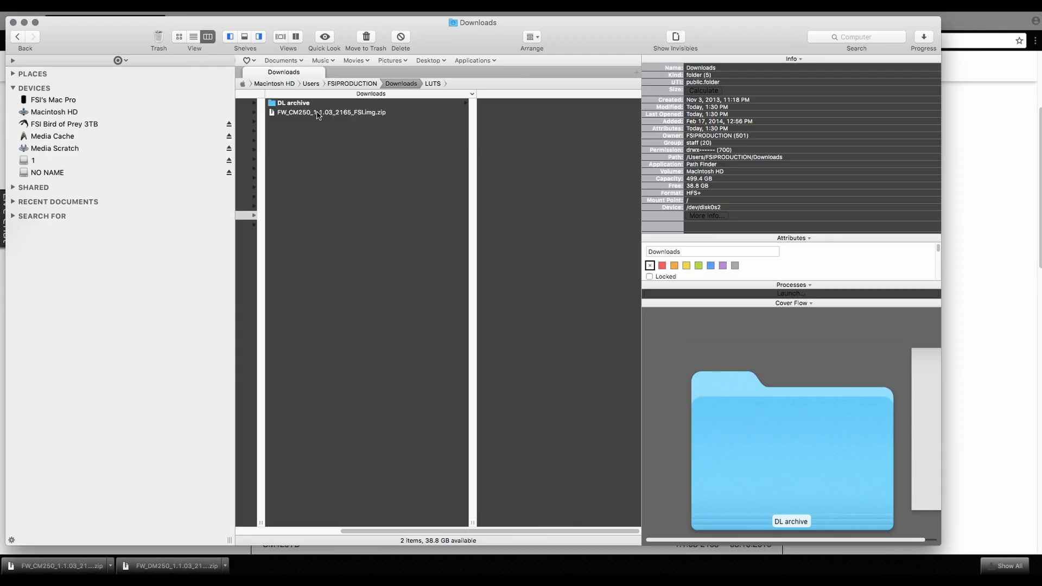
Step: Select FW_CM250_1.1.03_2165_FSI.img.zip in the Downloads folder
click(325, 122)
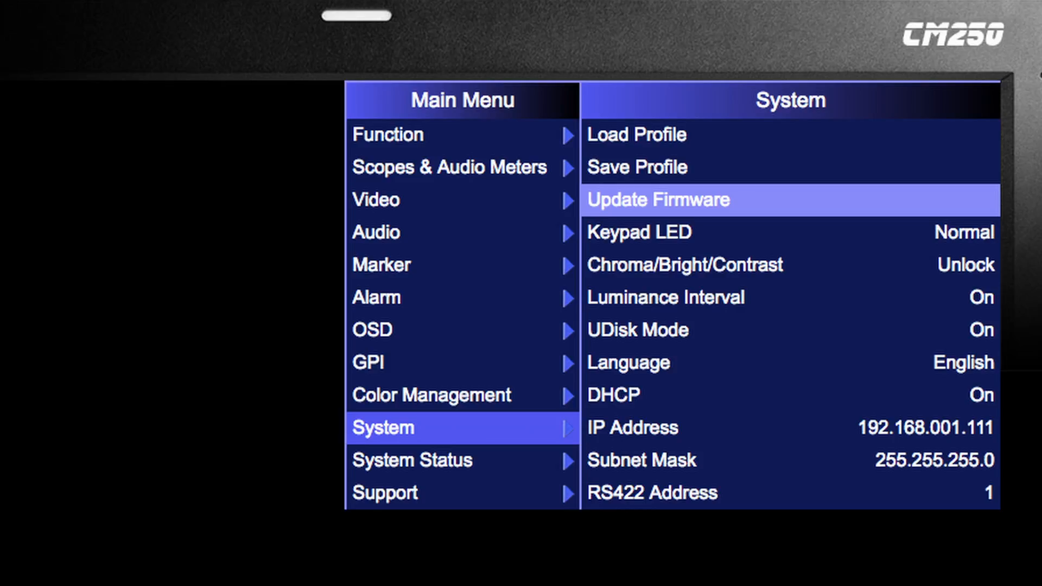
Step: Run Update Firmware from the System menu and confirm updating to CM250 1.1.01
click(658, 200)
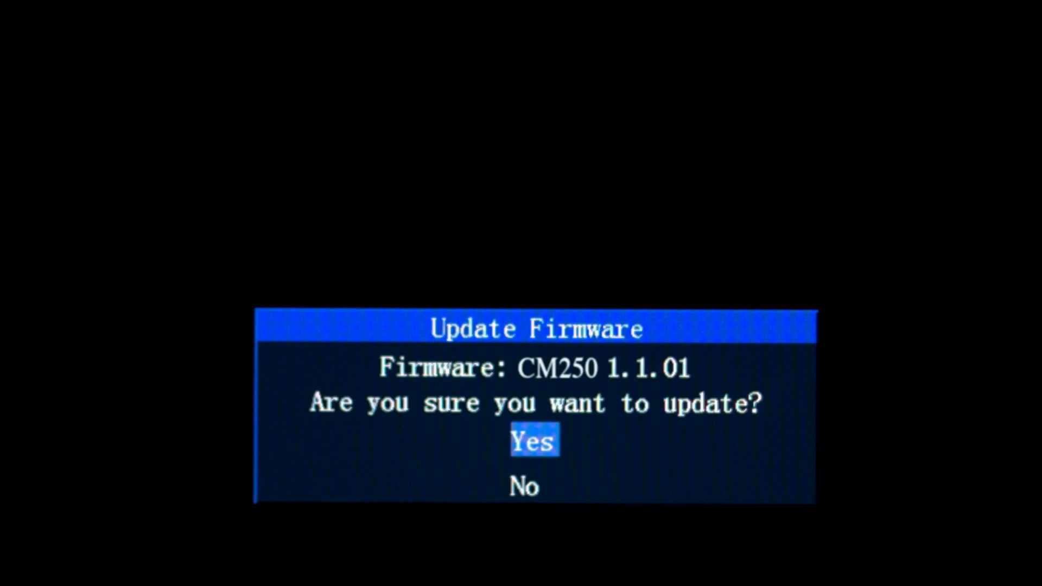
click(534, 441)
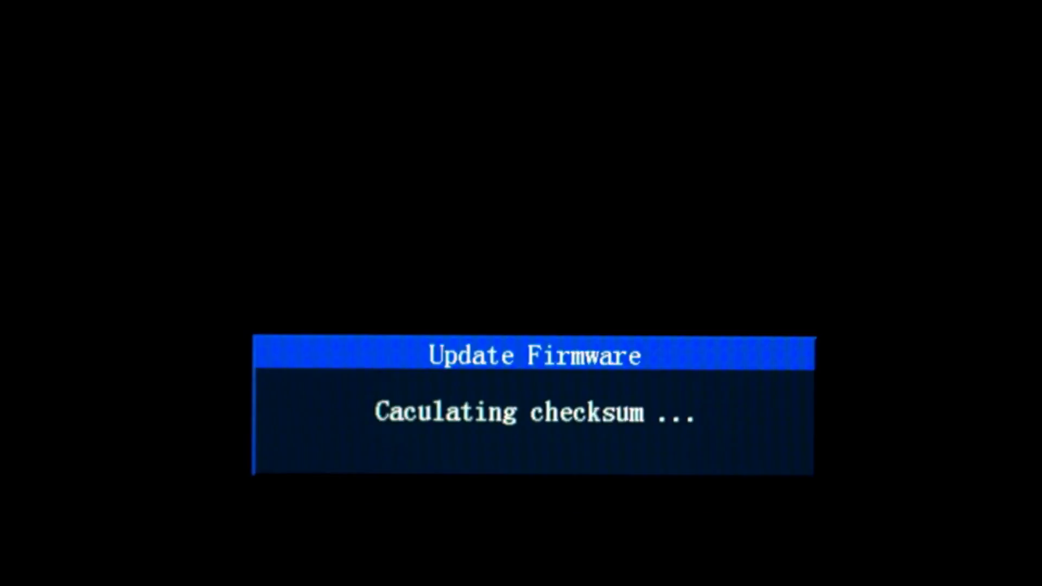